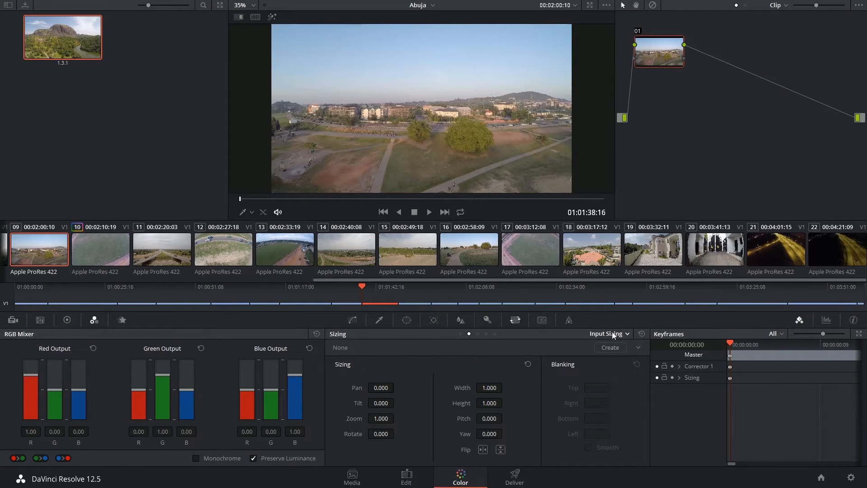
# - Compare Edit Sizing with the Edit page crop values, then switch the Color page to Output Sizing
pyautogui.click(606, 334)
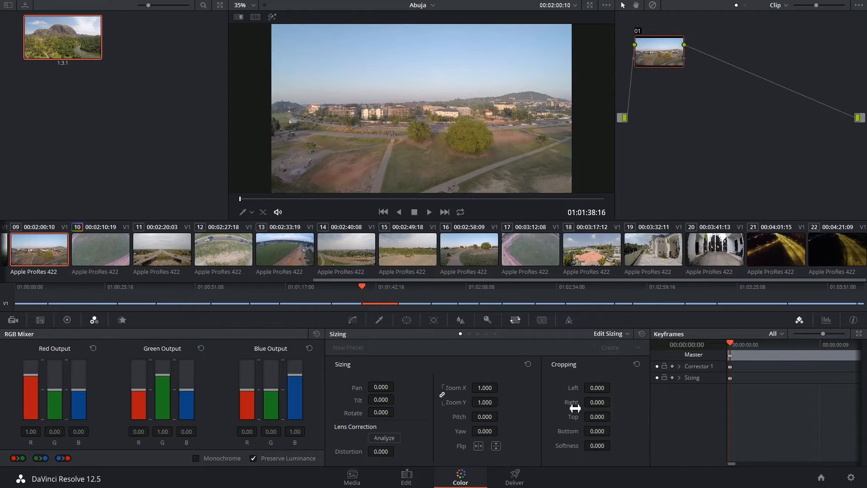
pyautogui.click(406, 481)
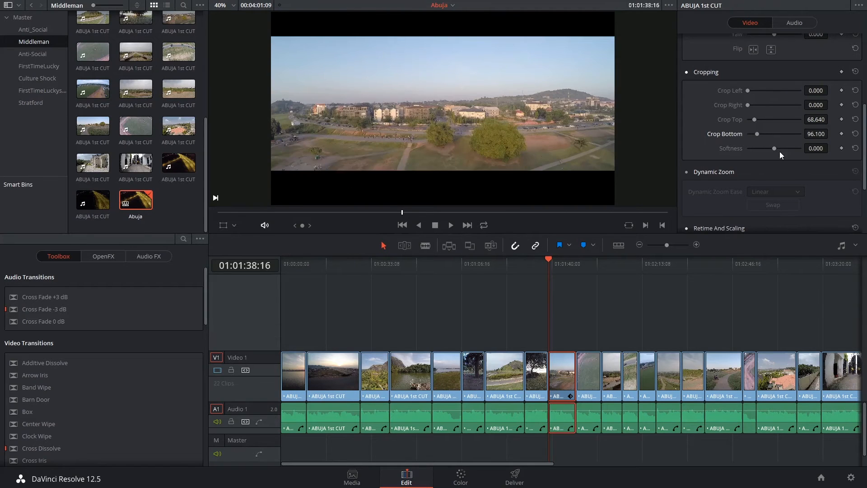
pyautogui.click(460, 486)
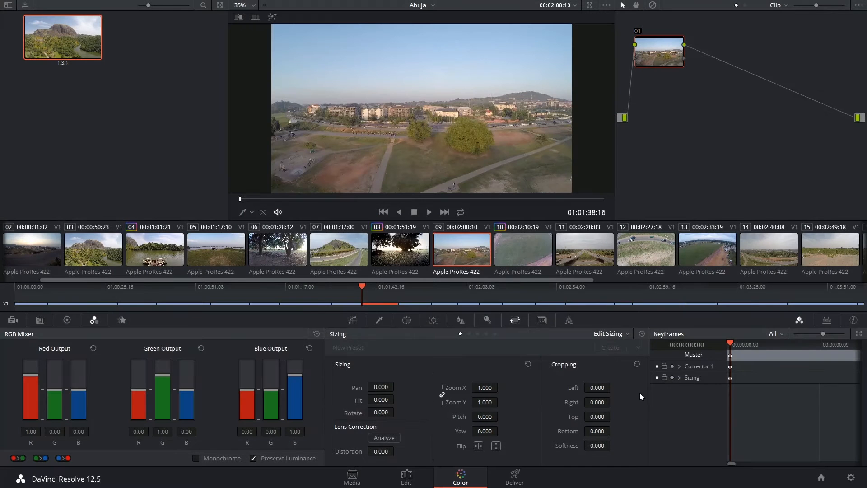
pyautogui.click(610, 334)
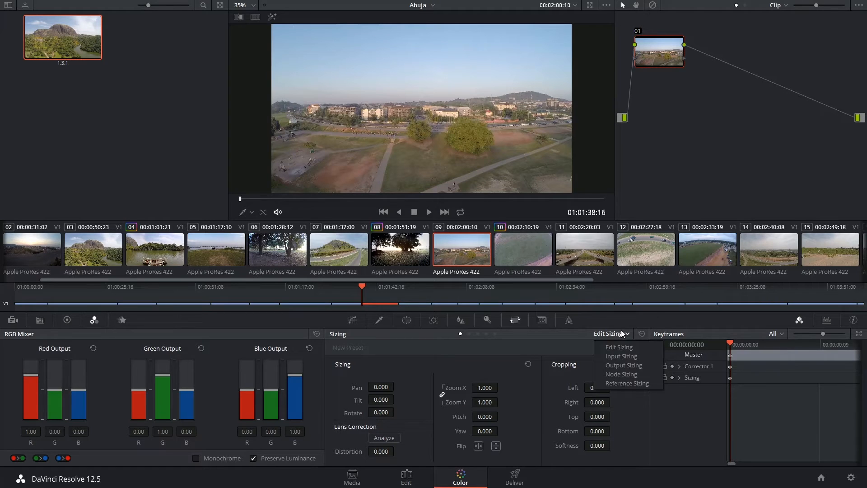
pyautogui.click(625, 365)
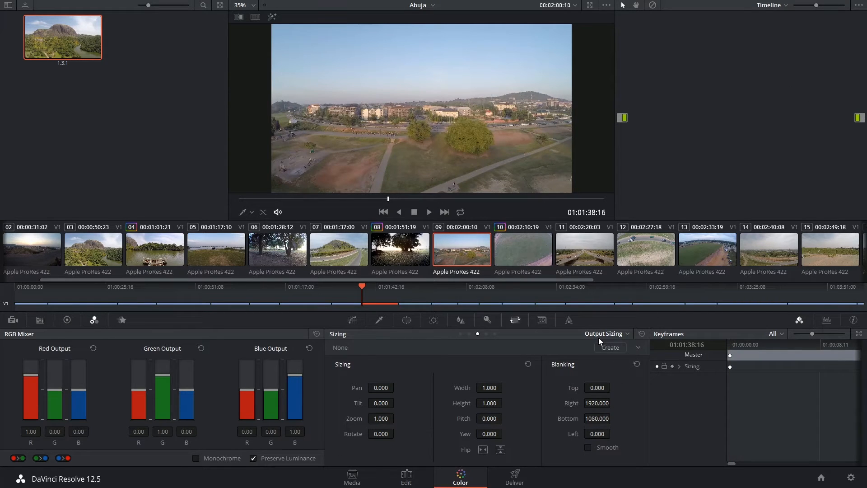
pyautogui.moveTo(628, 400)
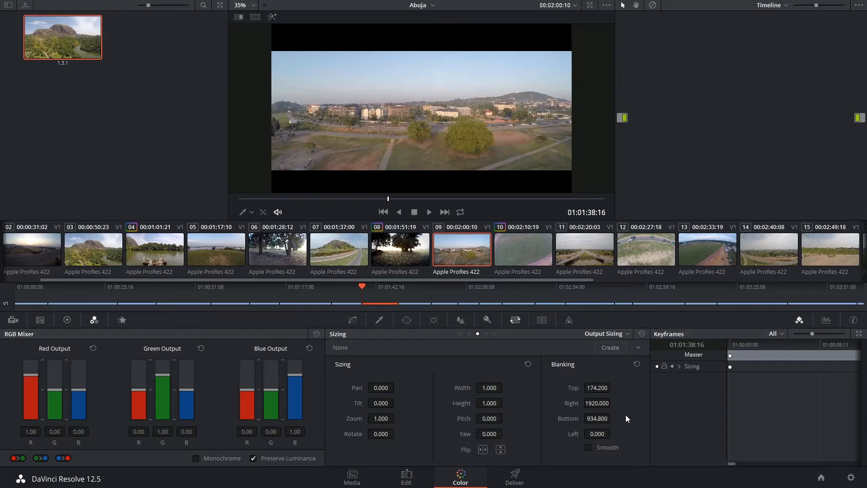
pyautogui.click(637, 364)
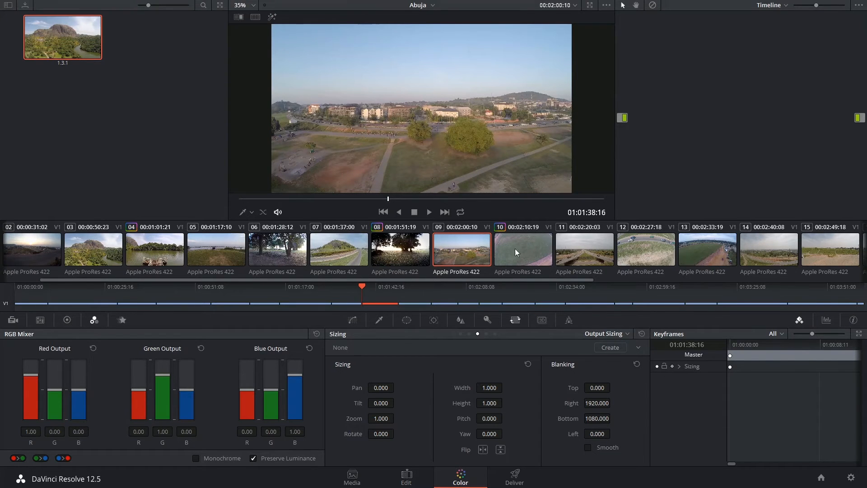
# - Apply the 2.35 output blanking preset, reset blanking to full frame, and reopen the Timeline menu
pyautogui.click(104, 4)
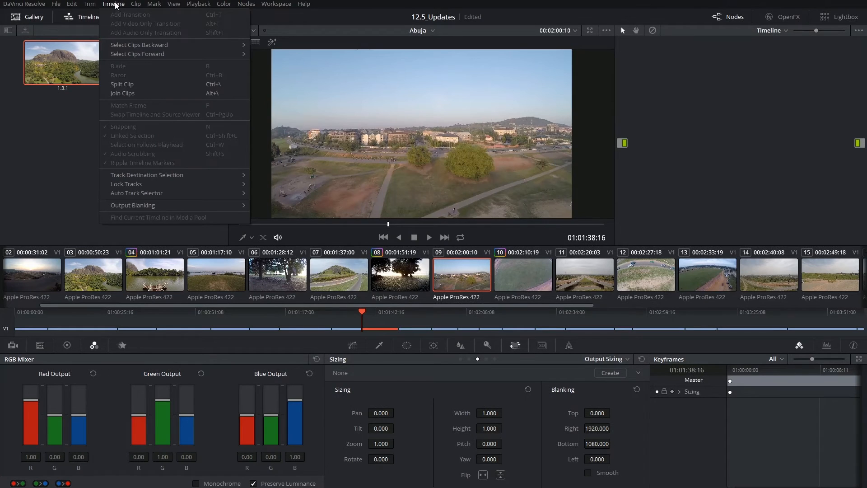
pyautogui.moveTo(149, 213)
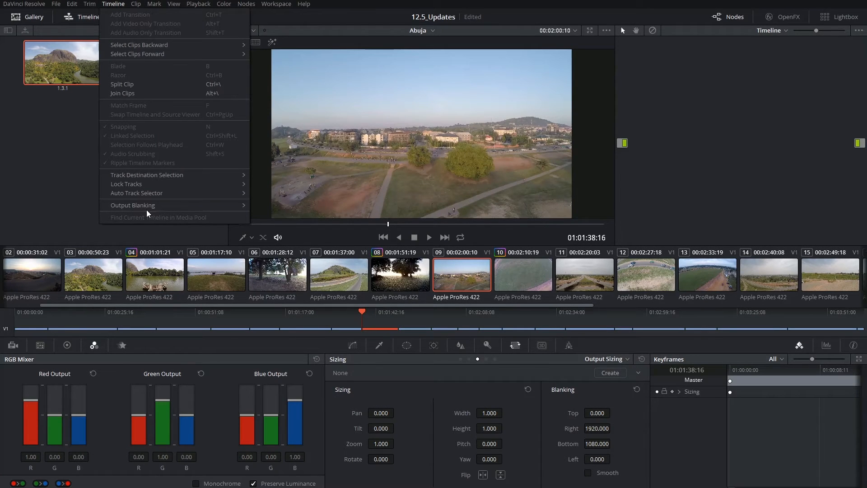
pyautogui.click(132, 205)
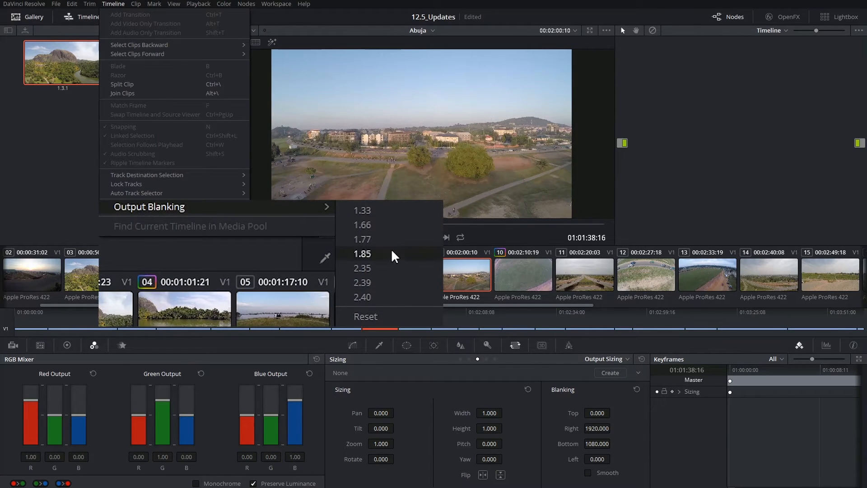
pyautogui.moveTo(408, 269)
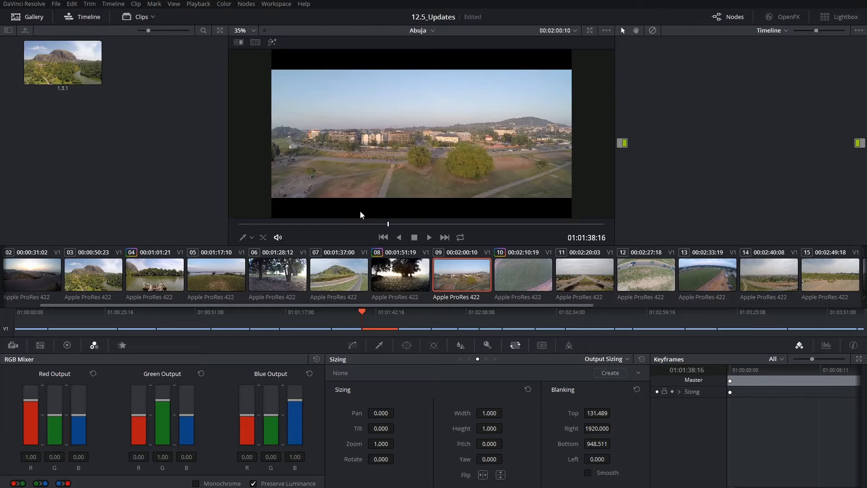
pyautogui.click(173, 4)
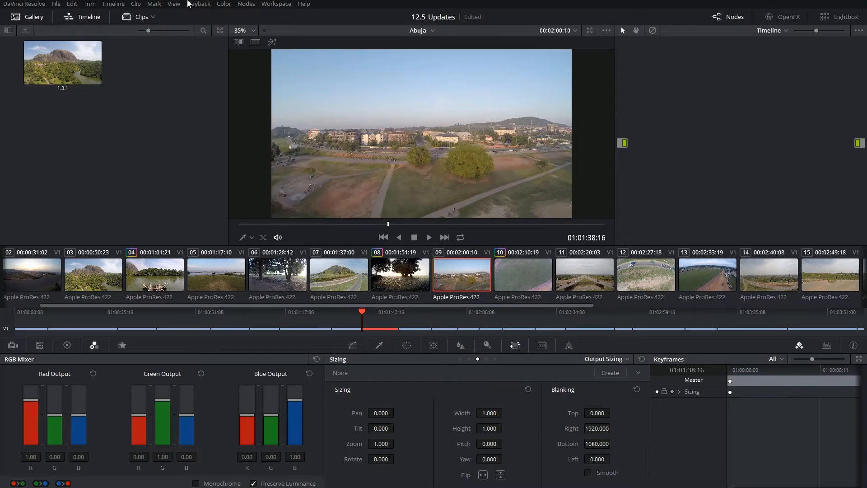
pyautogui.click(173, 3)
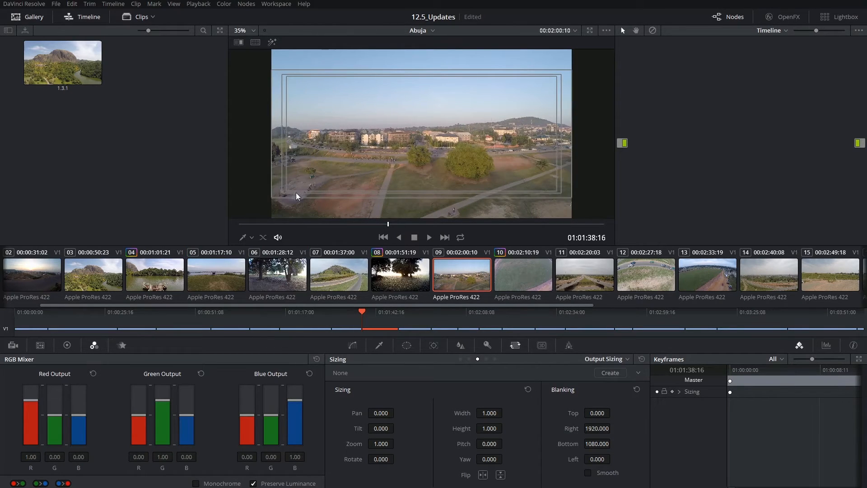
pyautogui.moveTo(327, 192)
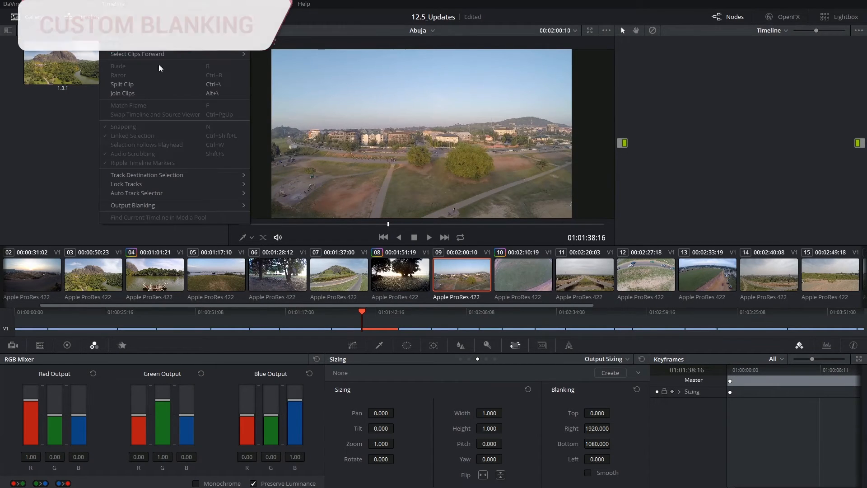
# - Close the Timeline menu and start editing the Blanking Top value
pyautogui.click(132, 205)
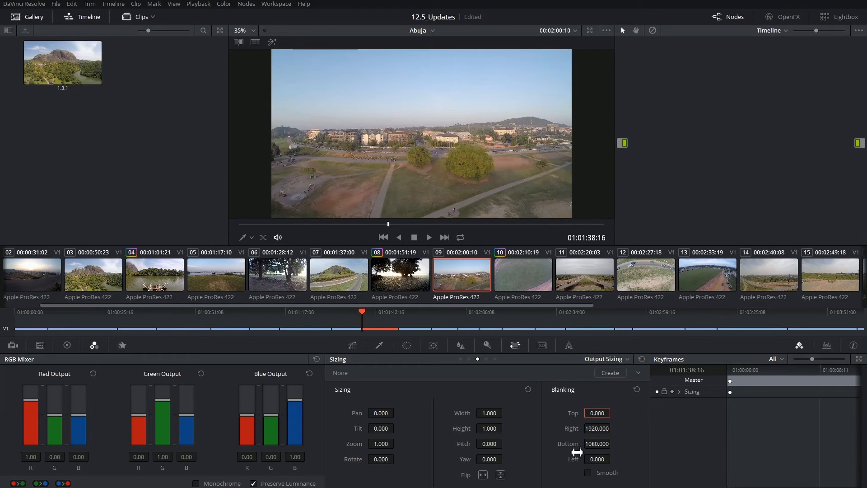
pyautogui.moveTo(629, 355)
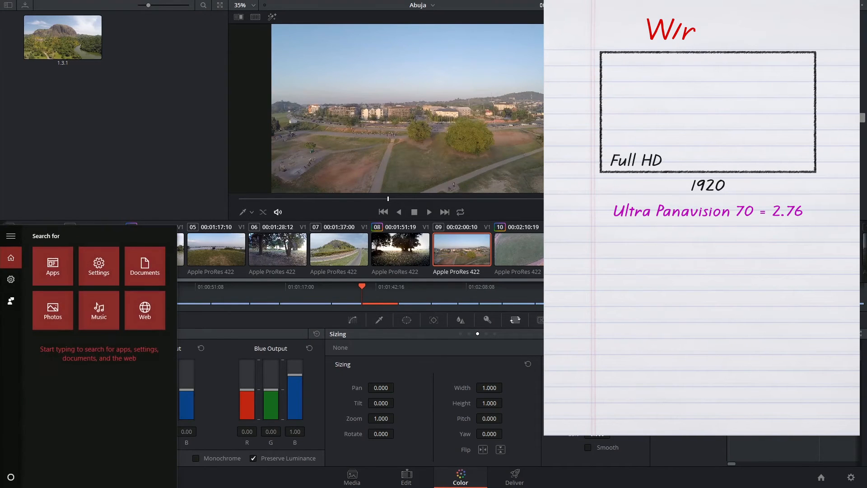
# - Launch Calculator, compute 1920 ÷ 2.76 ≈ 695.65 beside the notes, then close it
pyautogui.write('calcula')
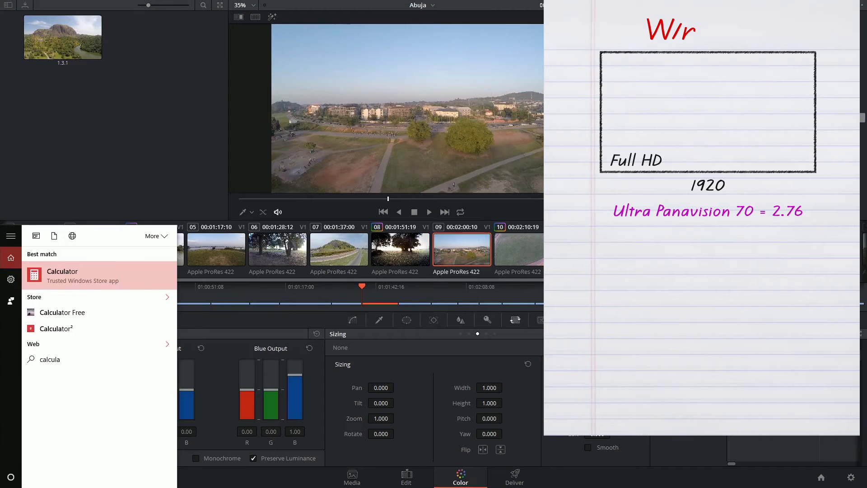
pyautogui.click(62, 276)
pyautogui.write('1920 ÷')
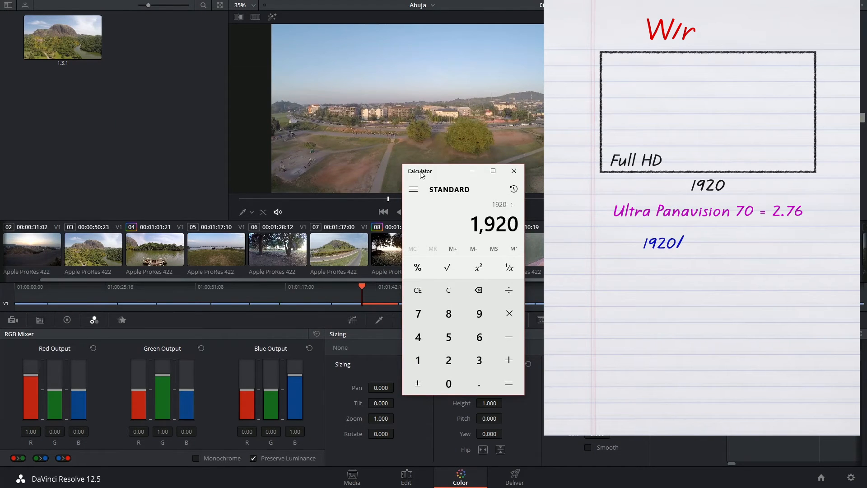
pyautogui.click(509, 383)
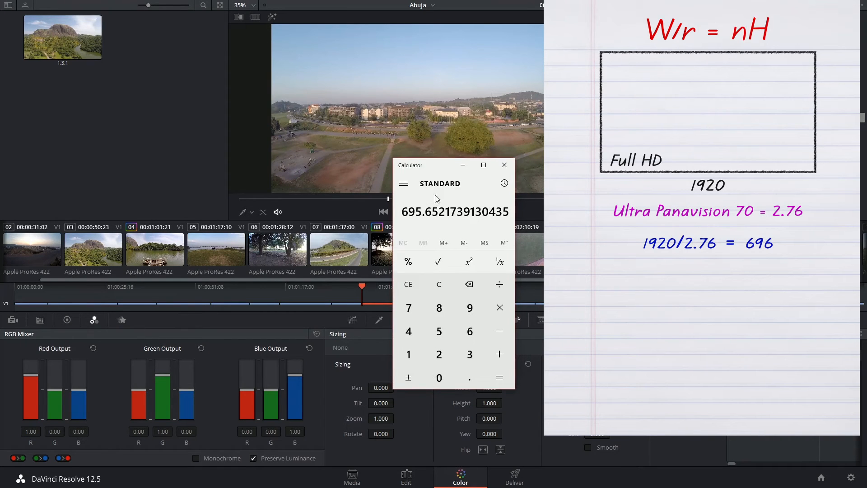
pyautogui.moveTo(426, 225)
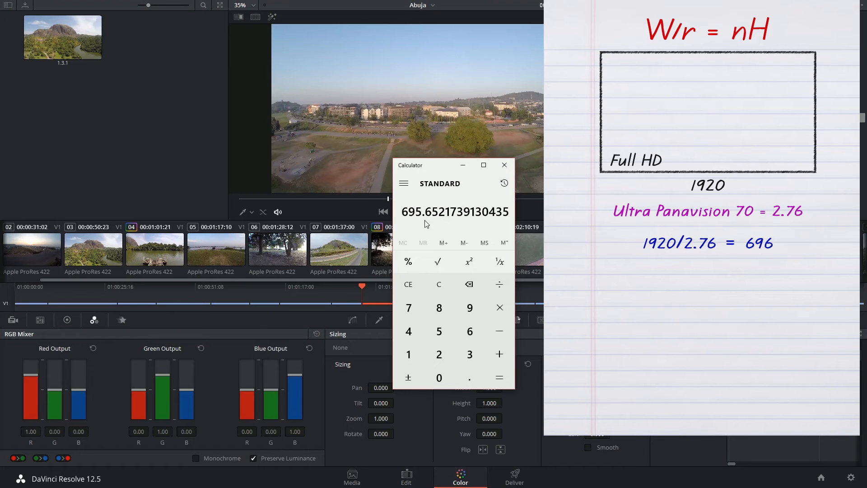
pyautogui.moveTo(454, 164); pyautogui.dragTo(471, 168)
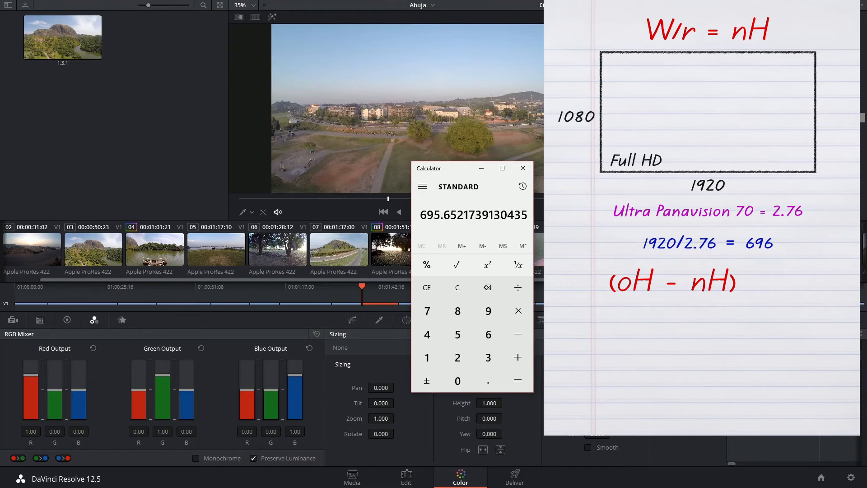
pyautogui.click(457, 287)
pyautogui.write('2.76')
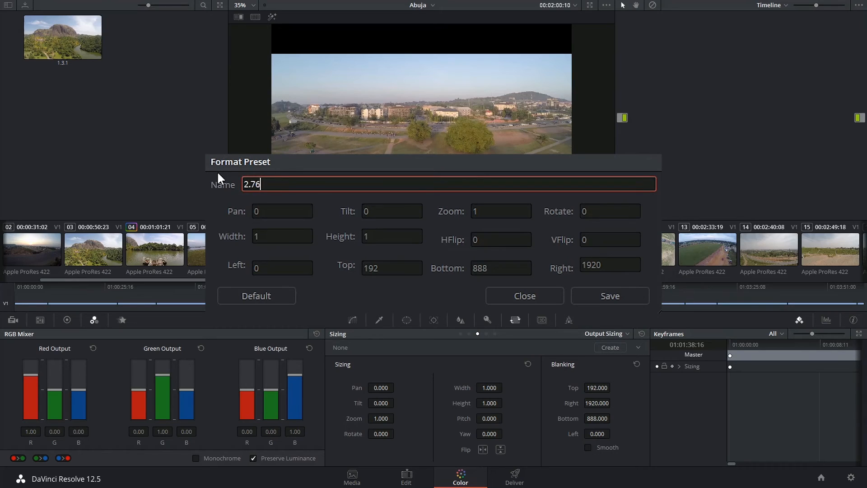
# - Name the preset '2.76:1 Ultra Panavision' with top 192, bottom 888, right 1920, and save
pyautogui.write(':1')
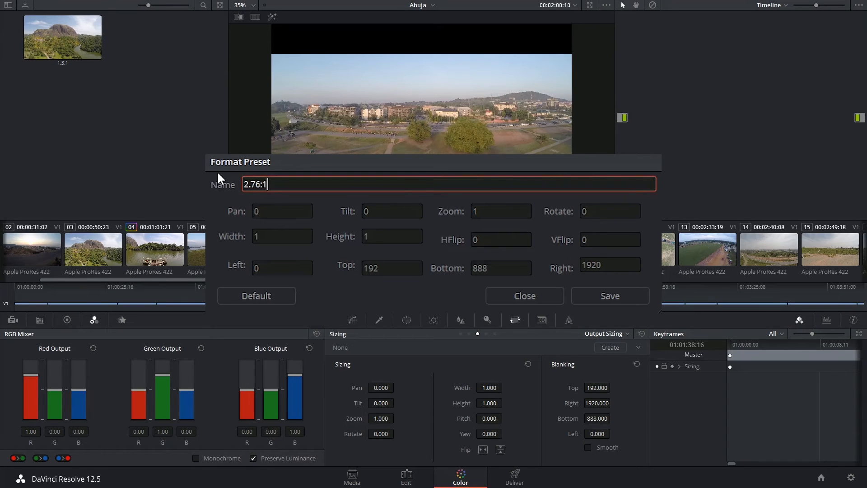
pyautogui.write('Ultra Panavision')
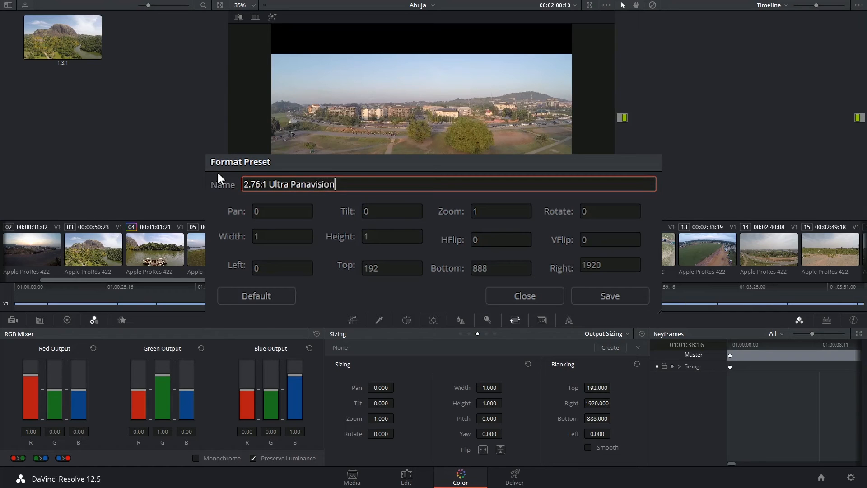
pyautogui.moveTo(473, 236)
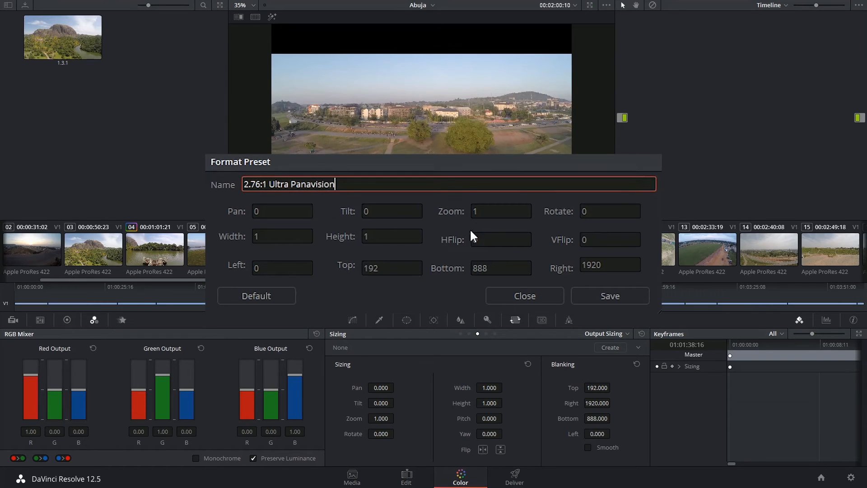
pyautogui.click(391, 268)
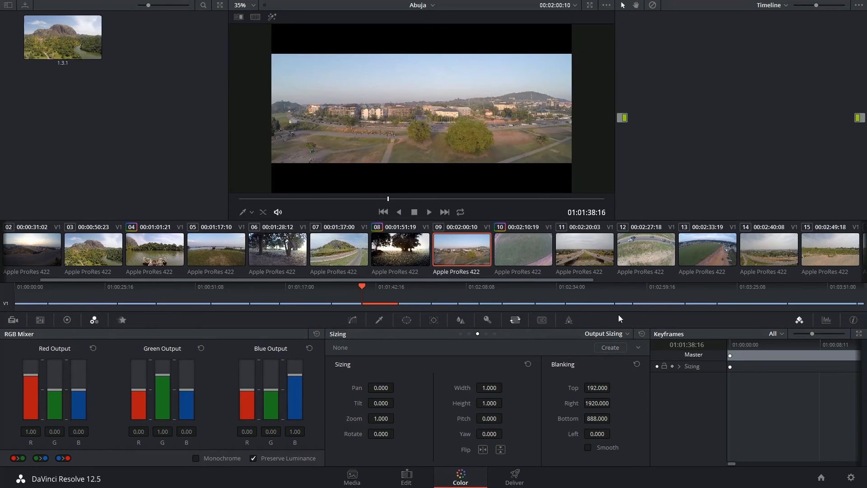
pyautogui.moveTo(639, 356)
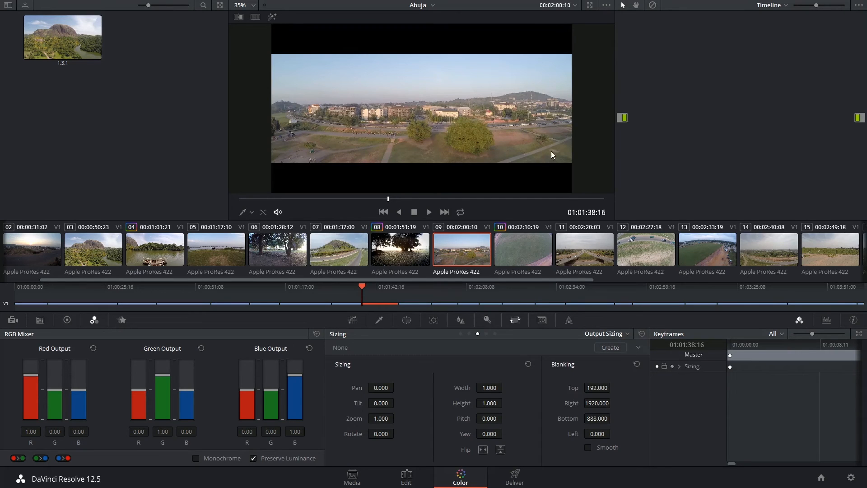
pyautogui.moveTo(417, 171)
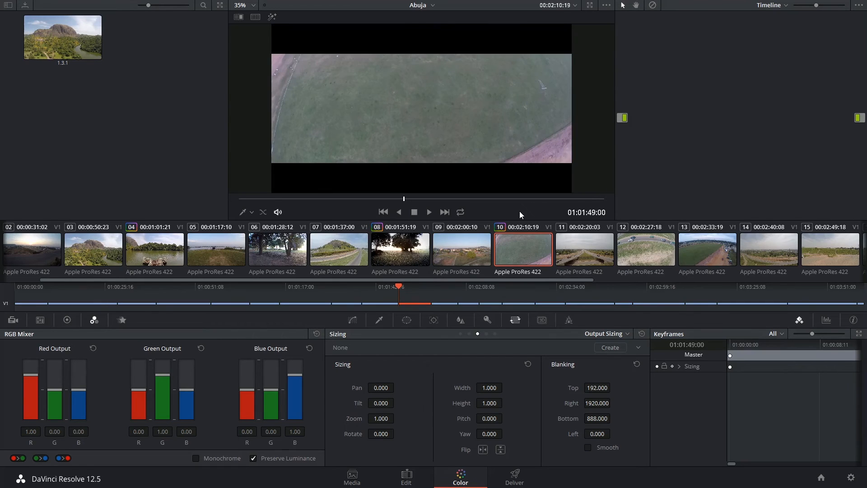
# - Check the 192/888 letterbox on clips 10, 11 and 13, then apply the Ultra Panavision preset timeline-wide
pyautogui.click(585, 249)
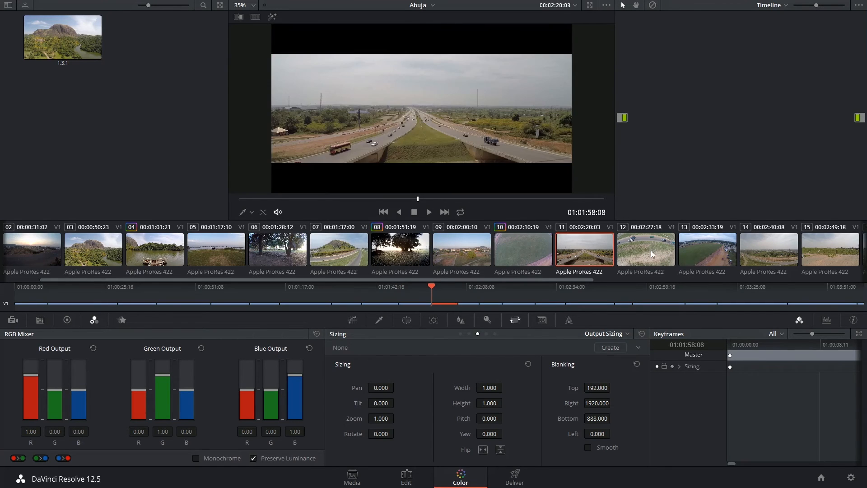
pyautogui.click(708, 249)
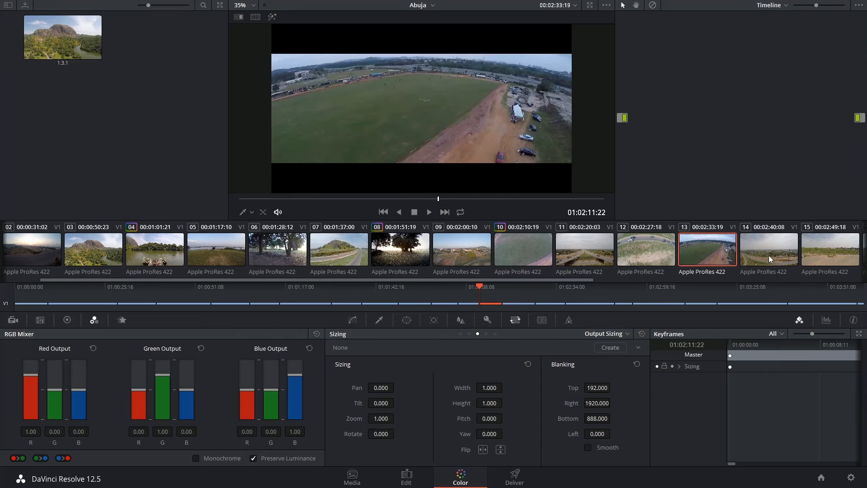
pyautogui.click(339, 249)
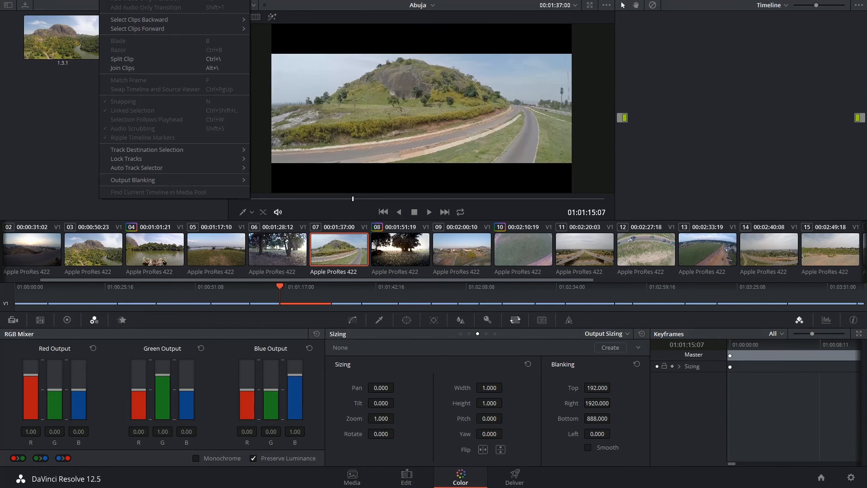
pyautogui.click(133, 179)
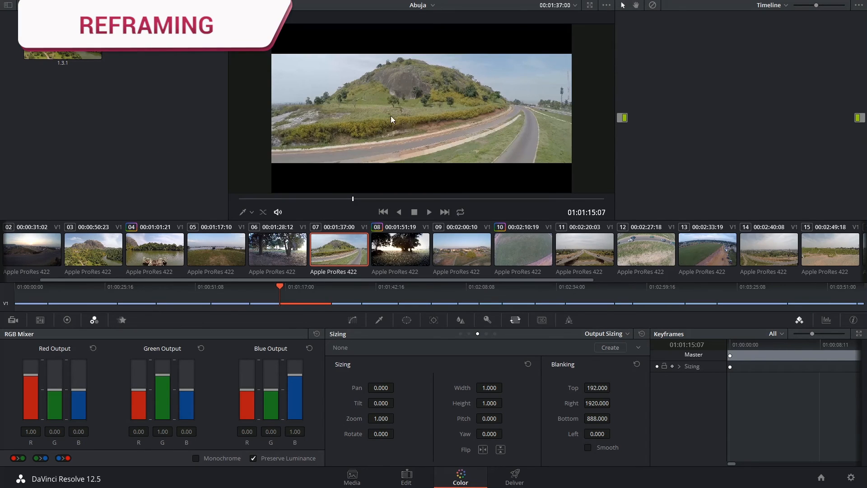
pyautogui.moveTo(449, 152)
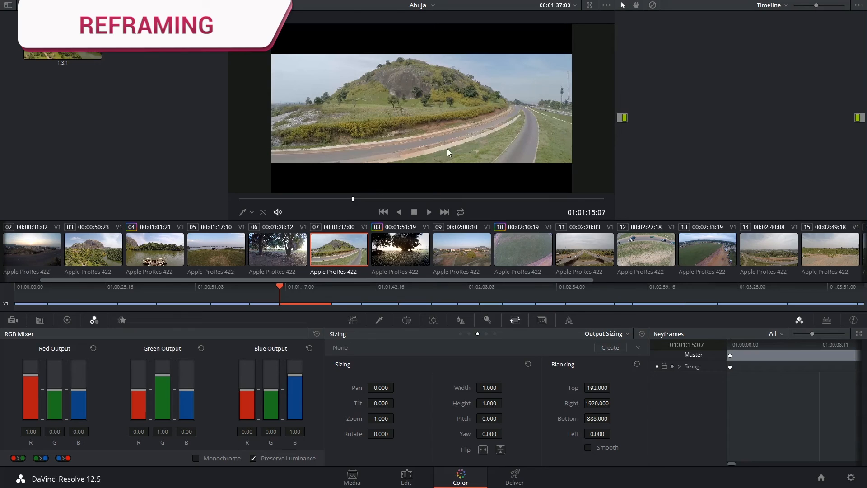
# - Tilt clip 07 to -35.5 under Input Sizing, then return to Output Sizing
pyautogui.click(605, 334)
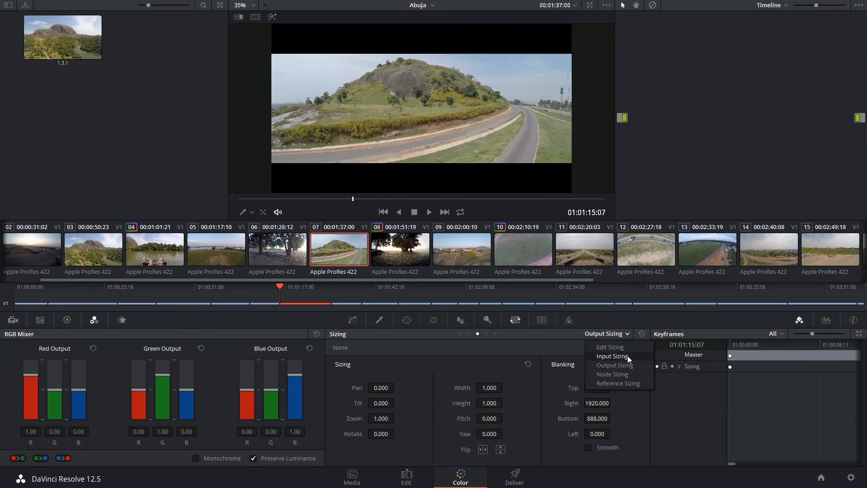
pyautogui.click(613, 356)
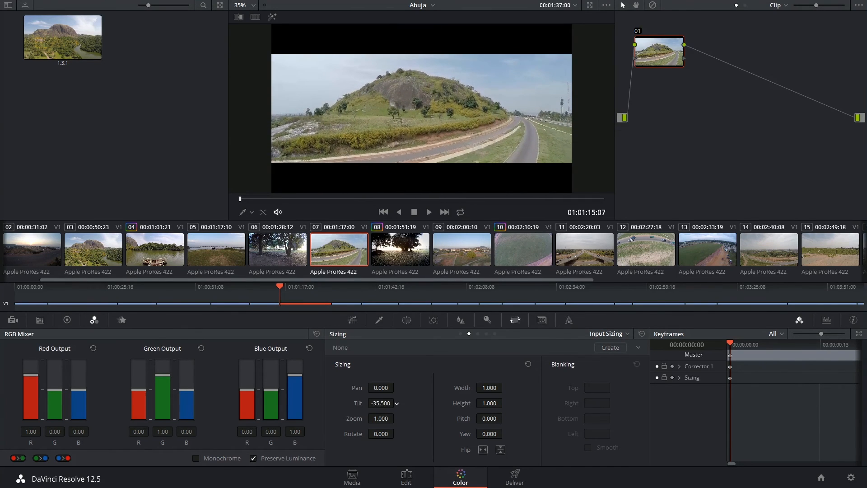
pyautogui.click(609, 333)
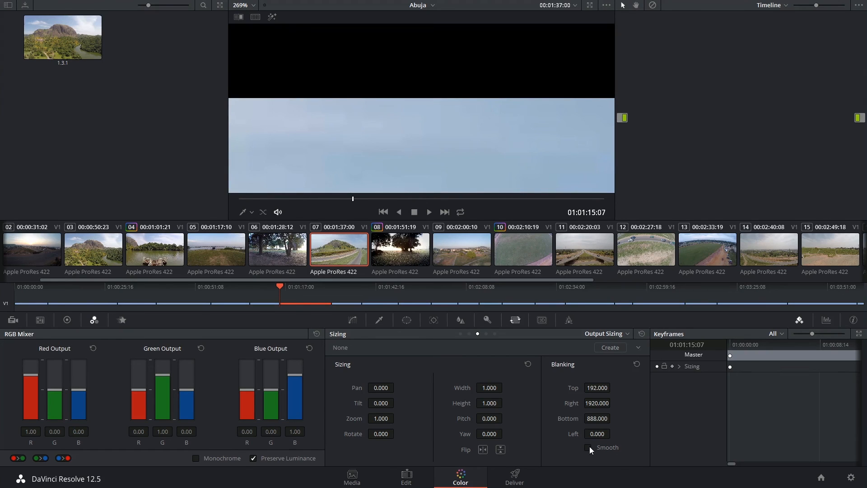
pyautogui.click(588, 447)
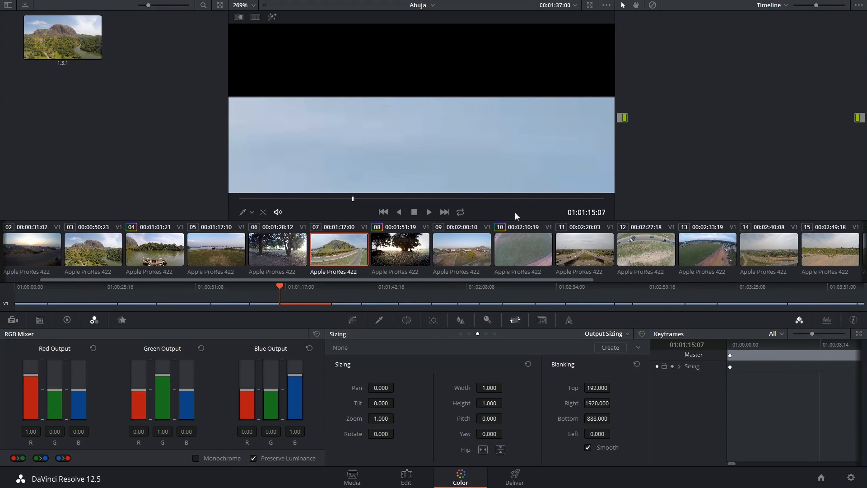
pyautogui.click(587, 447)
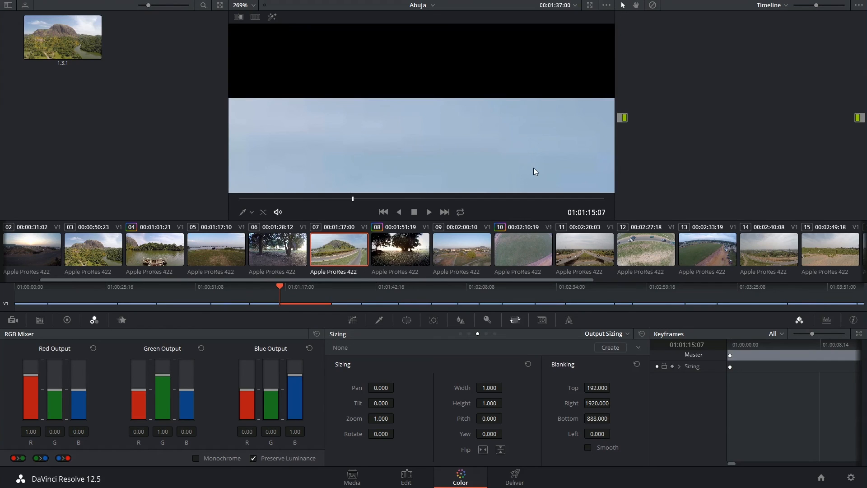